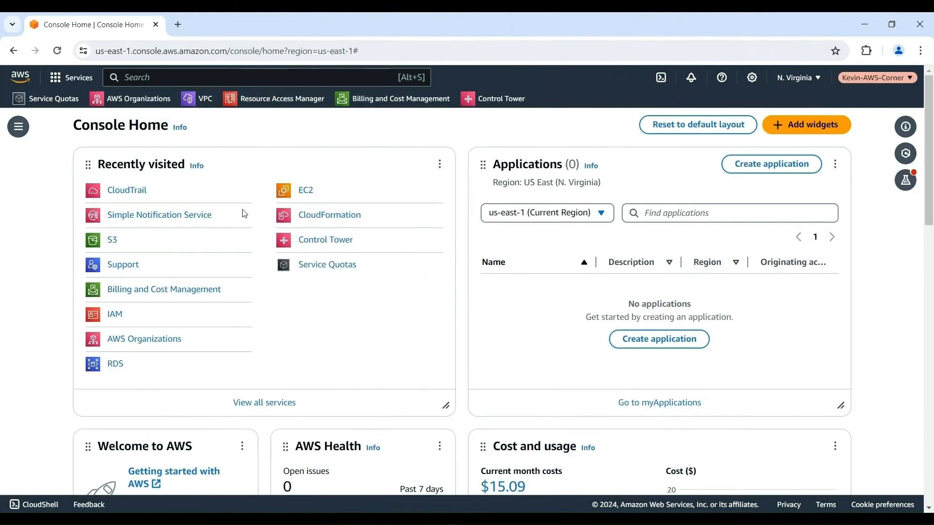
Find S3 via the console search bar and go to the S3 bucket list.
text(s)
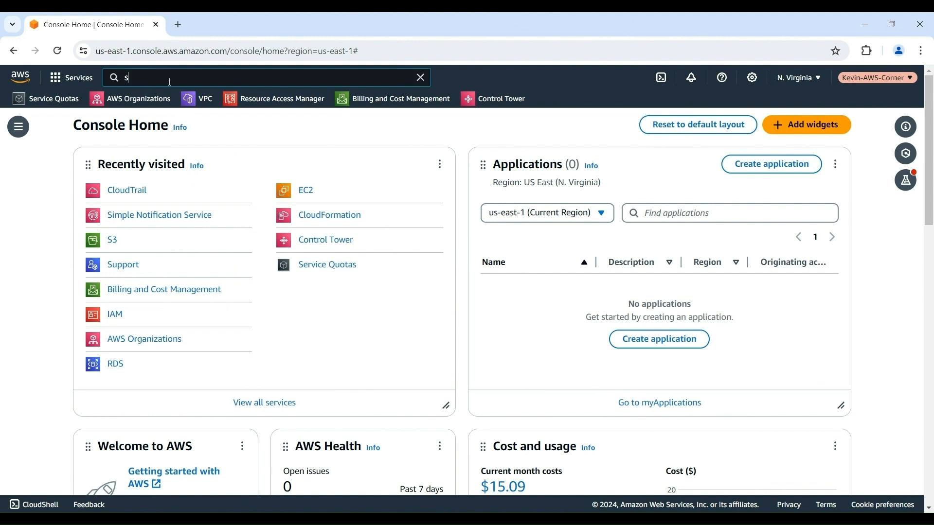
text(3)
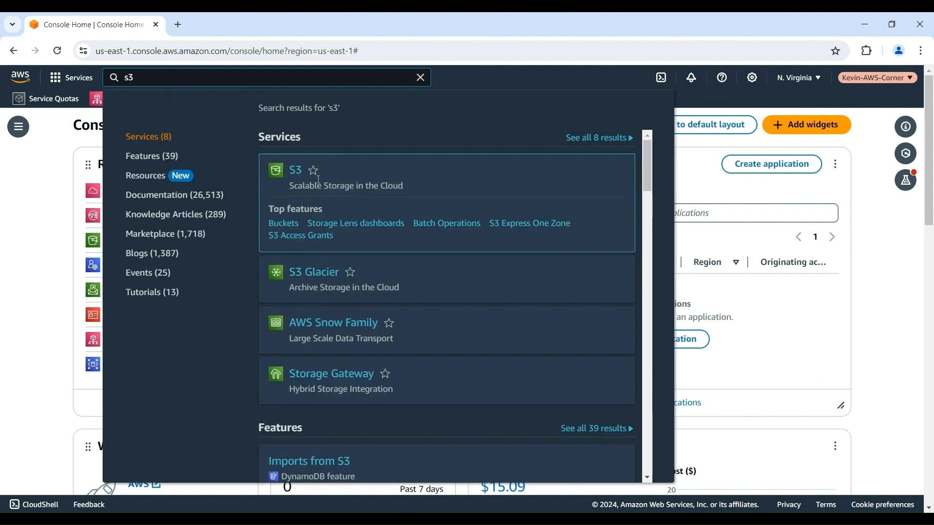
click(295, 169)
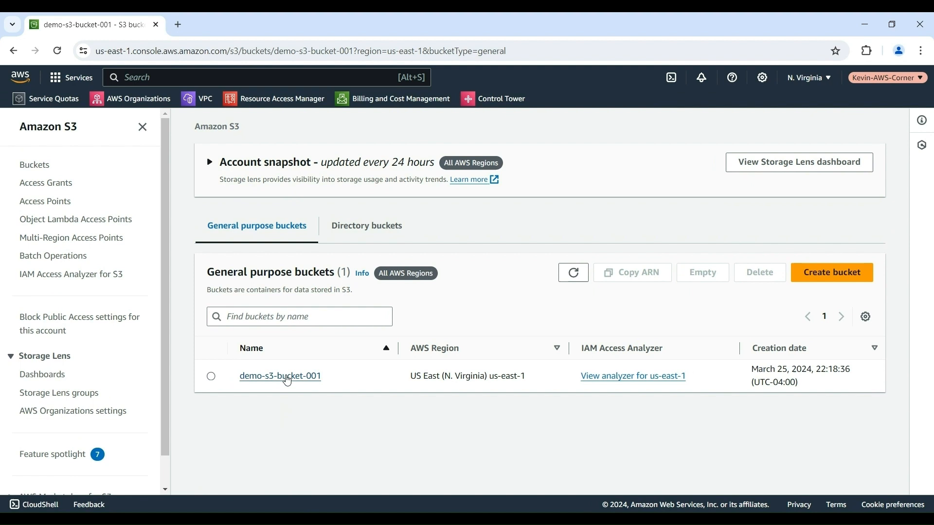
Go into demo-s3-bucket-001's Properties and reach the Event notifications section.
click(279, 376)
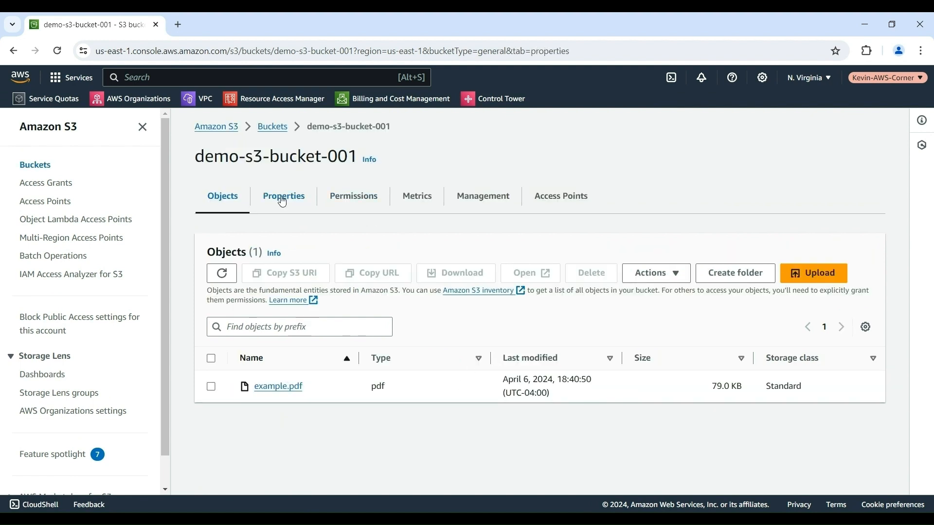
click(283, 195)
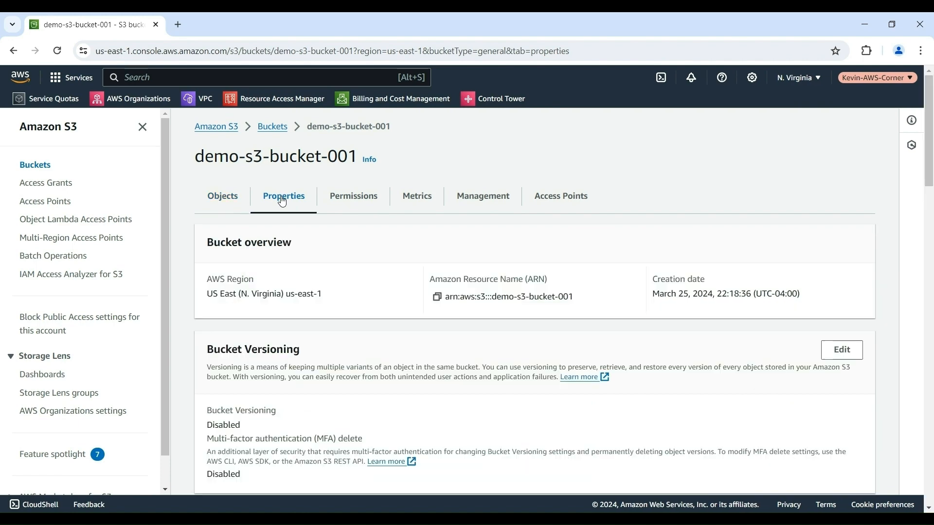
scroll(down, 3)
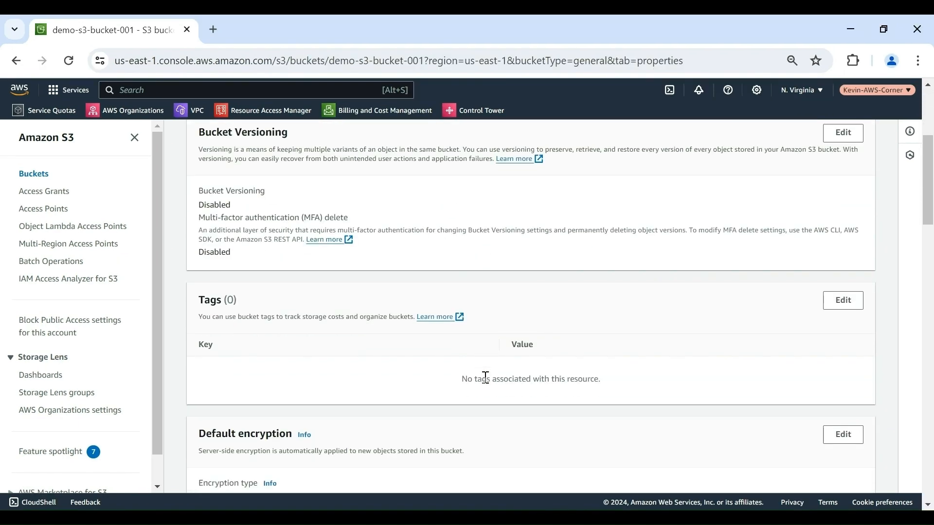
scroll(down, 3)
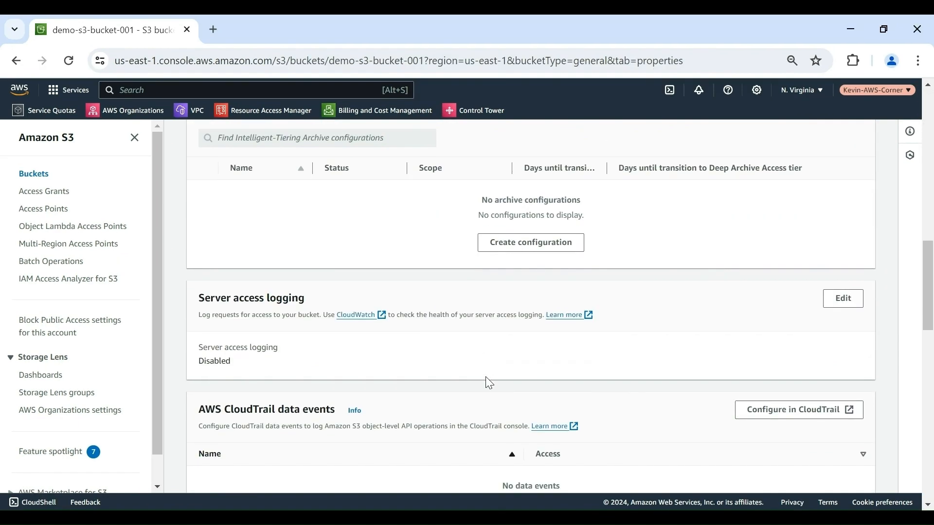
scroll(down, 3)
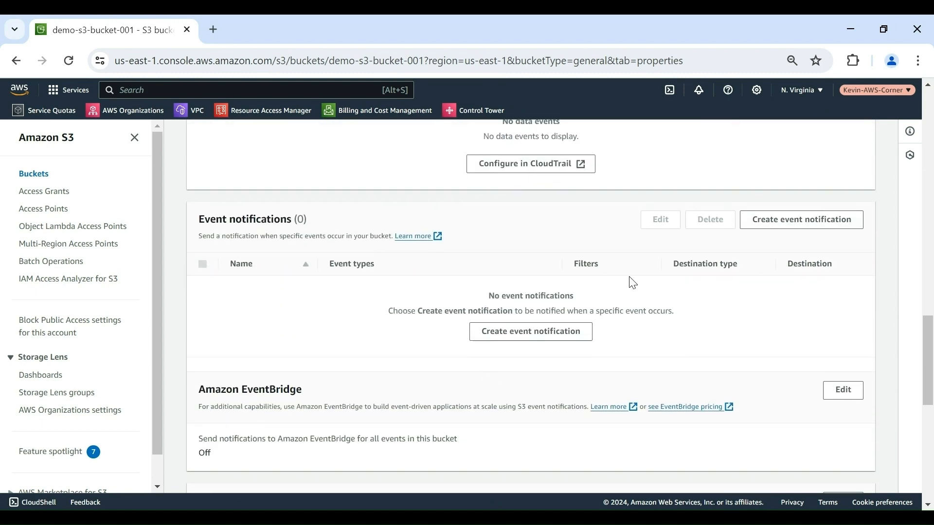
Start a new event notification and name it 'creation notification'.
click(529, 331)
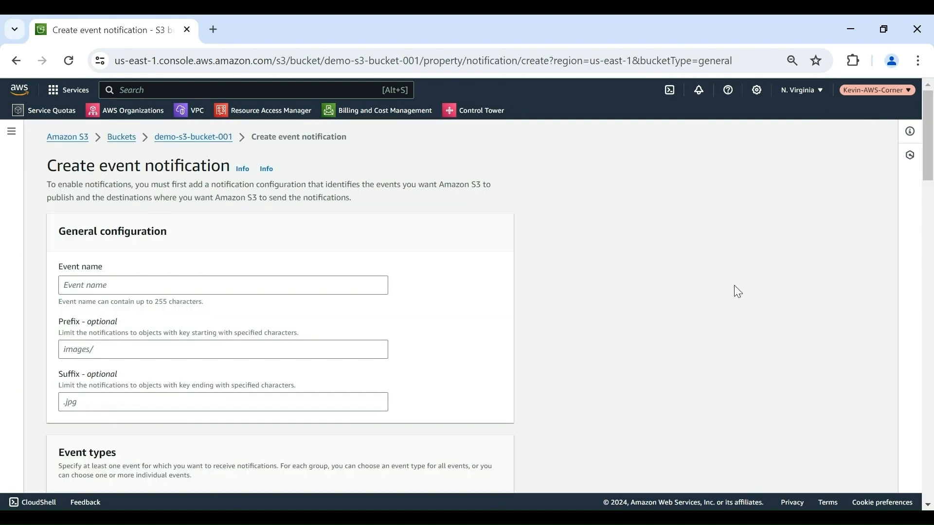
click(223, 285)
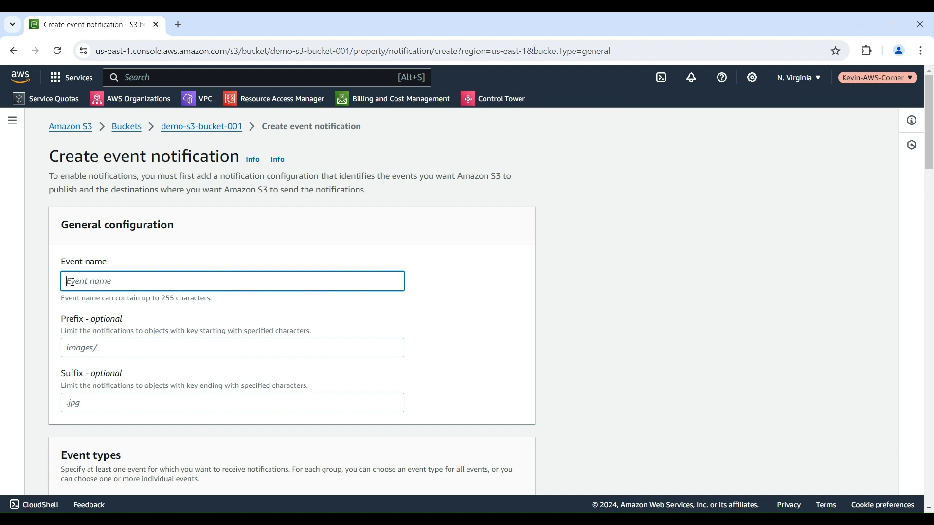
text(crea)
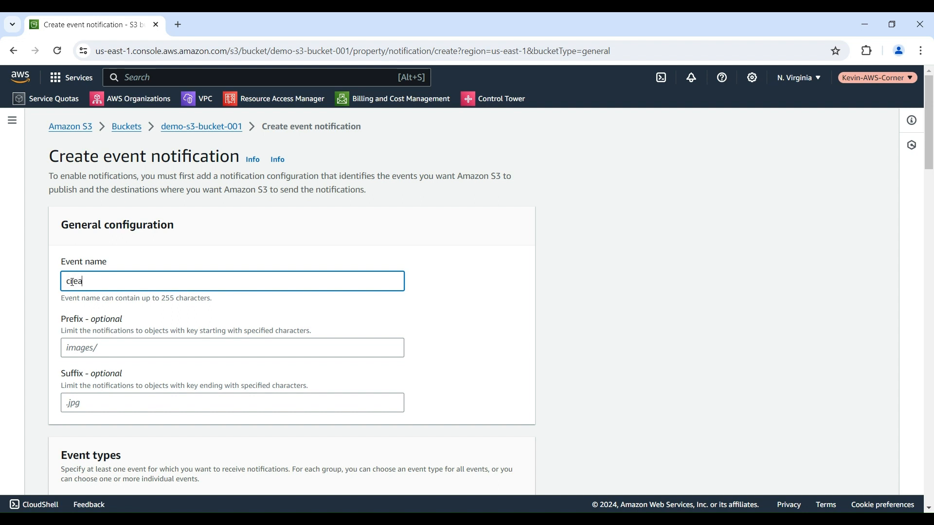
text(tion n)
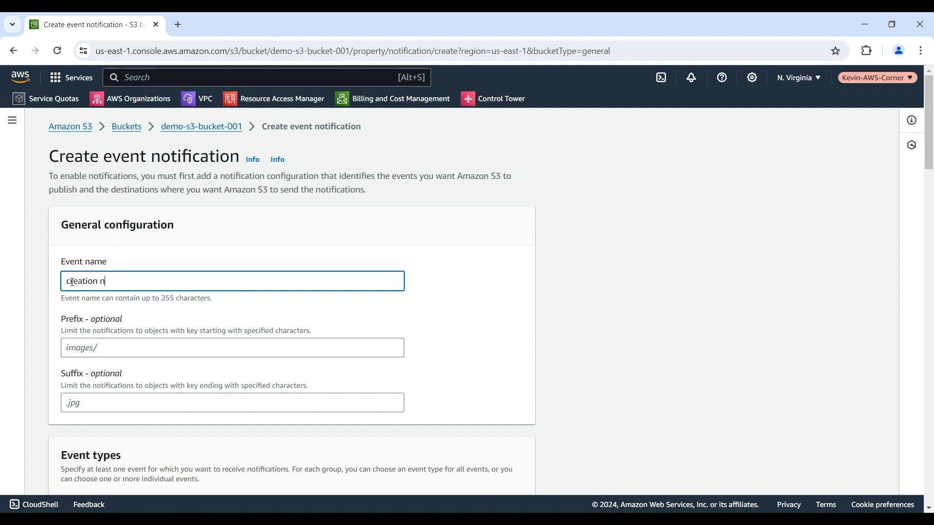
text(otification)
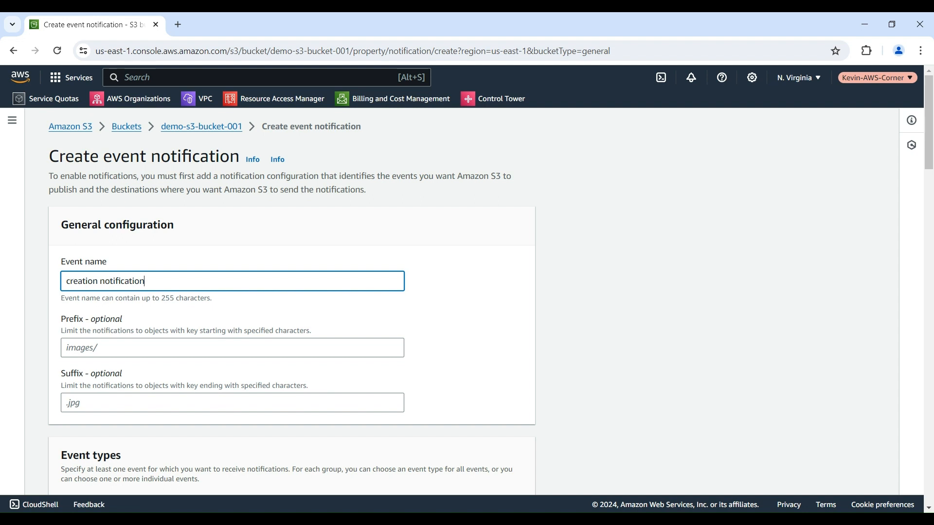
Select All object create events as the notification's event type.
scroll(down, 3)
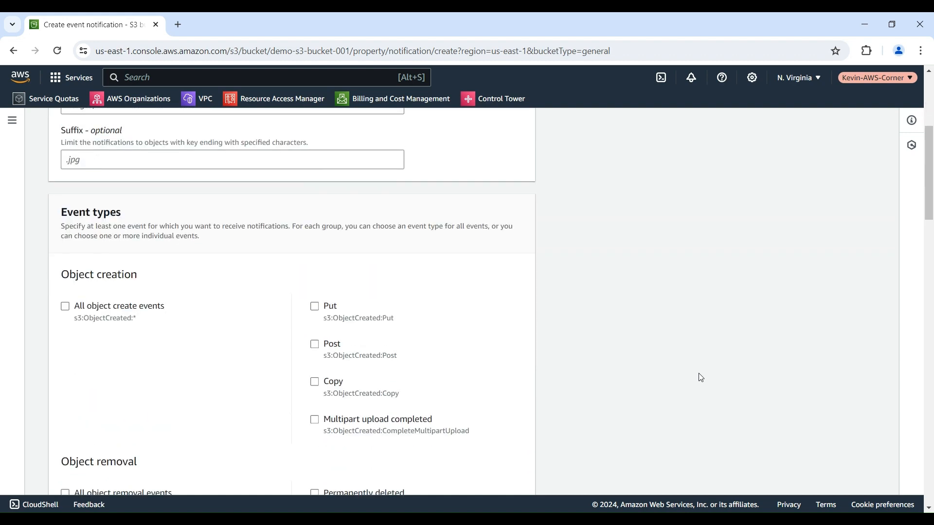
scroll(down, 3)
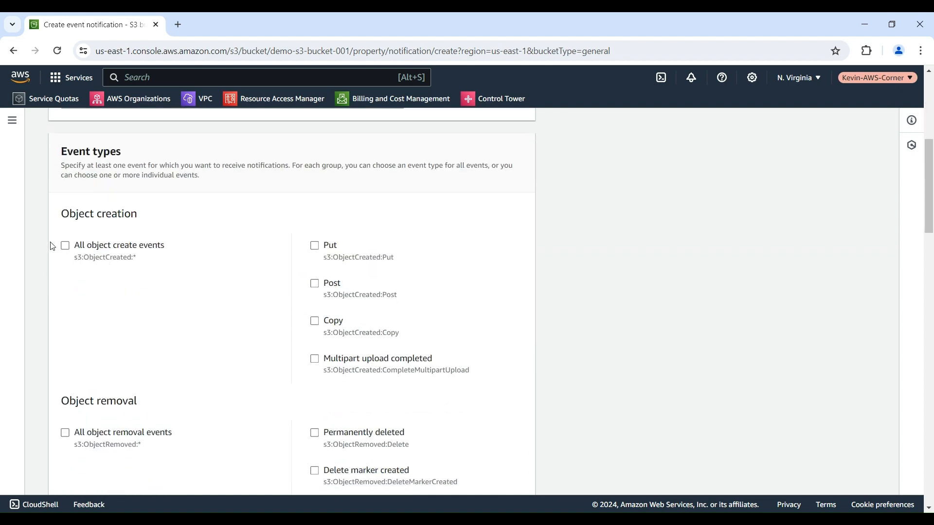
click(65, 245)
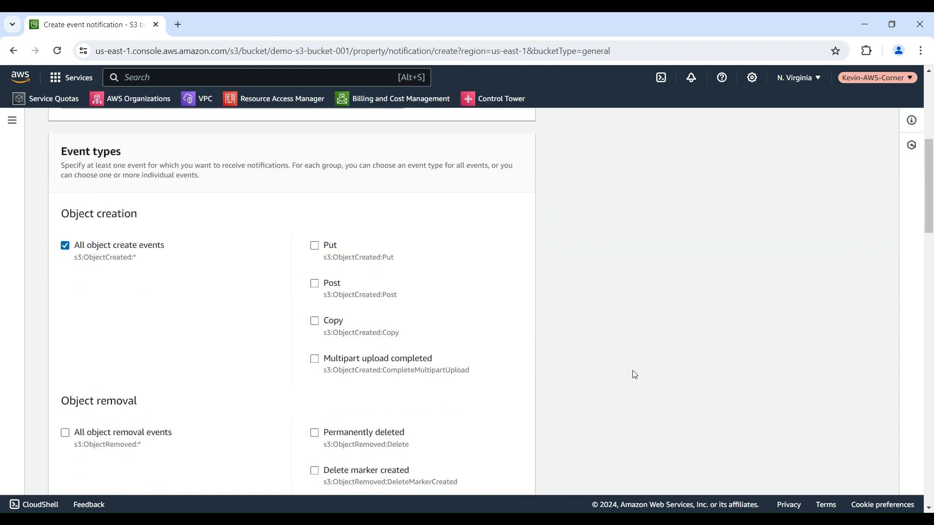
scroll(down, 3)
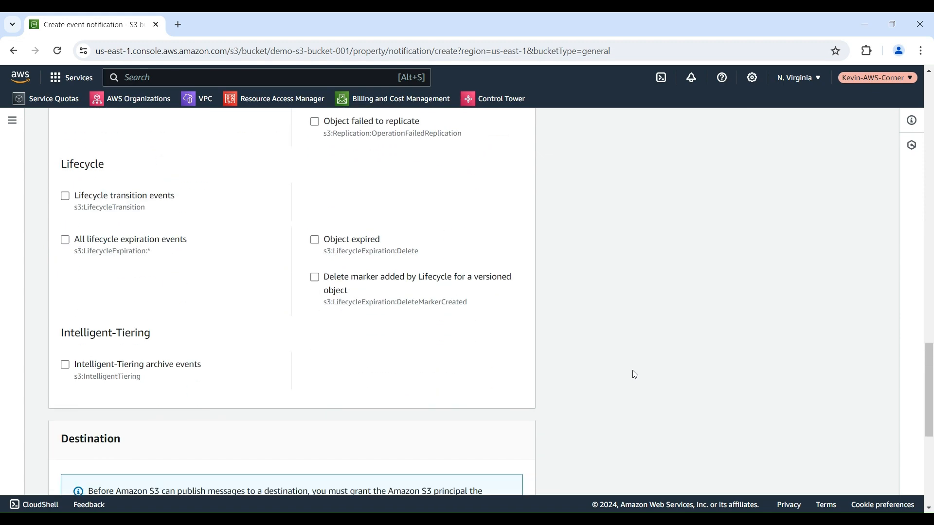
mouse_move(598, 384)
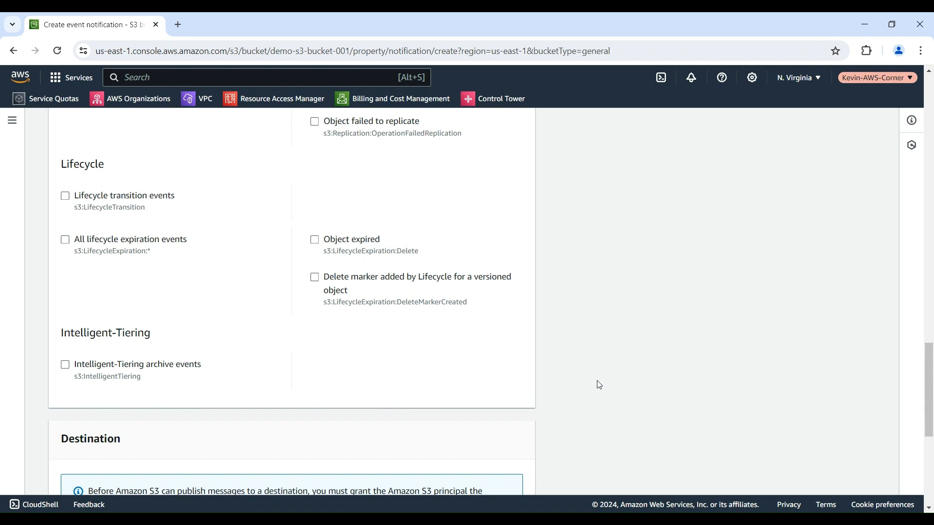
Set the destination to SNS topic s3-event-notification and save the notification.
scroll(down, 3)
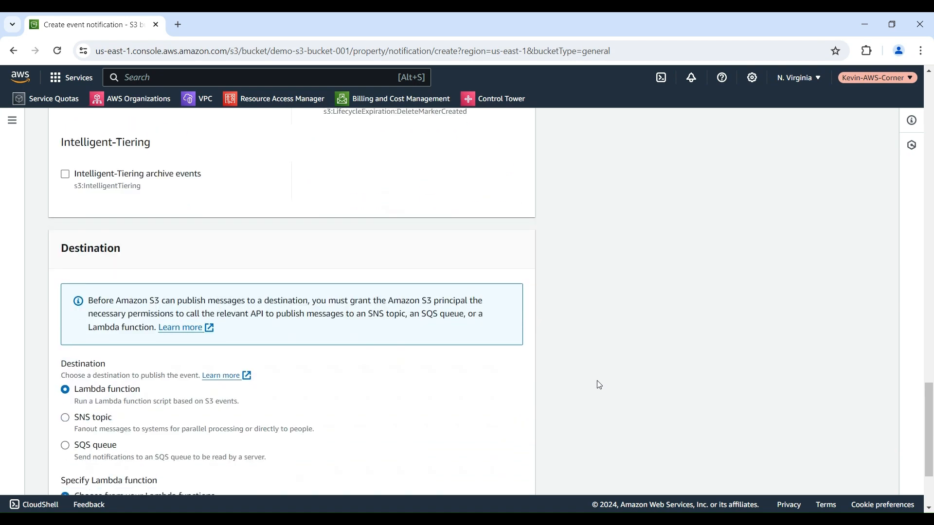
scroll(down, 3)
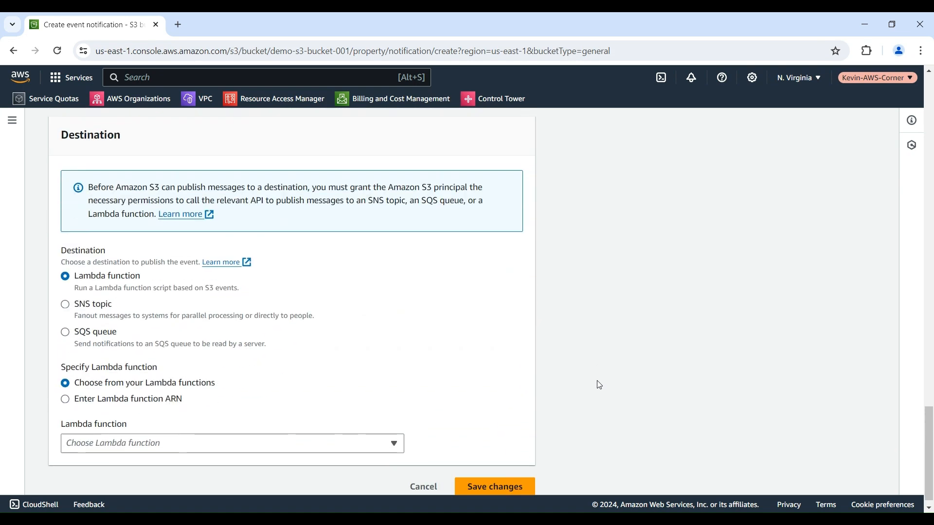
mouse_move(115, 324)
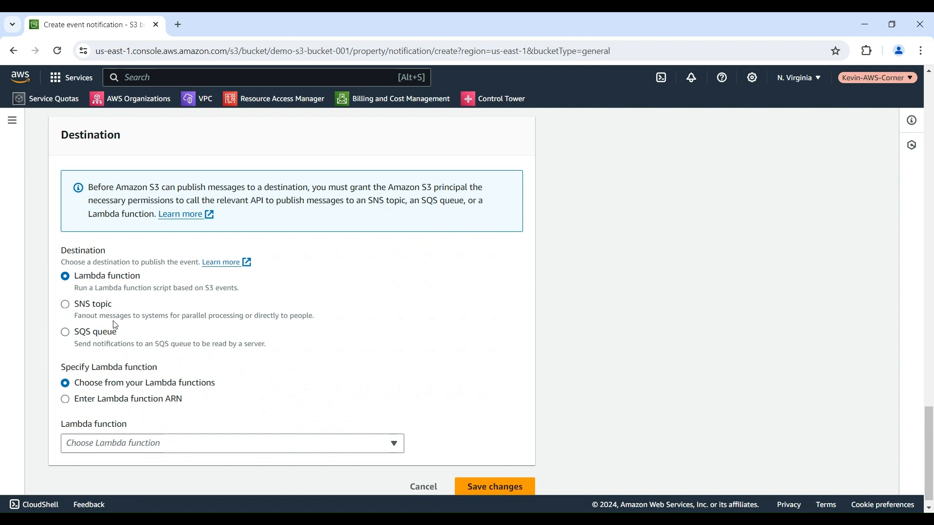
click(65, 305)
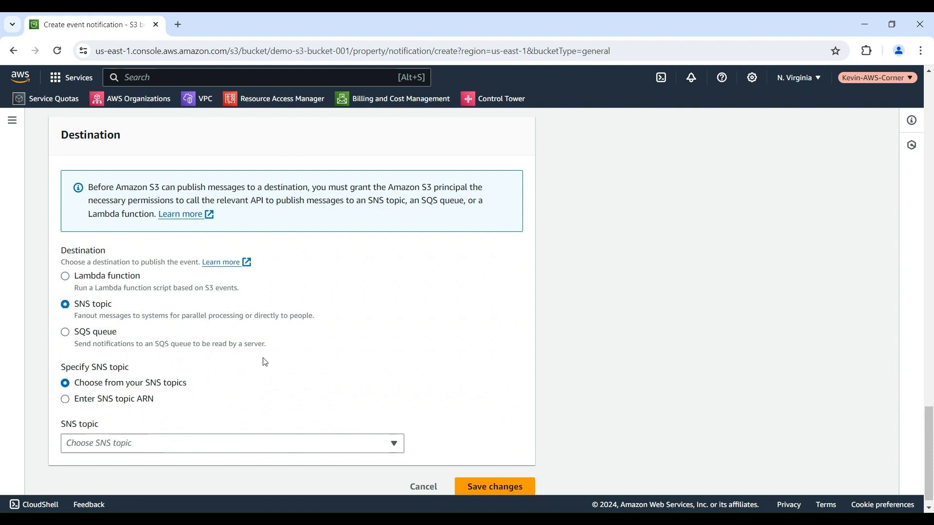
mouse_move(577, 413)
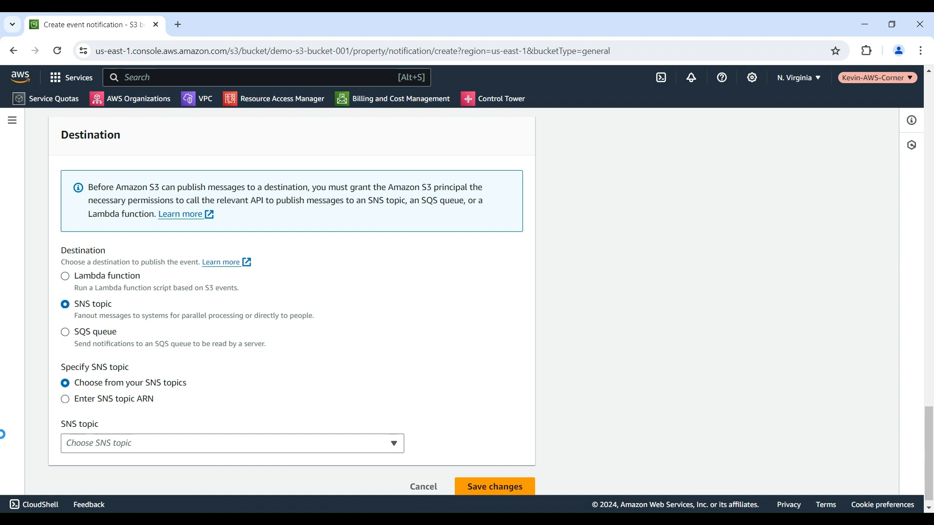
click(232, 442)
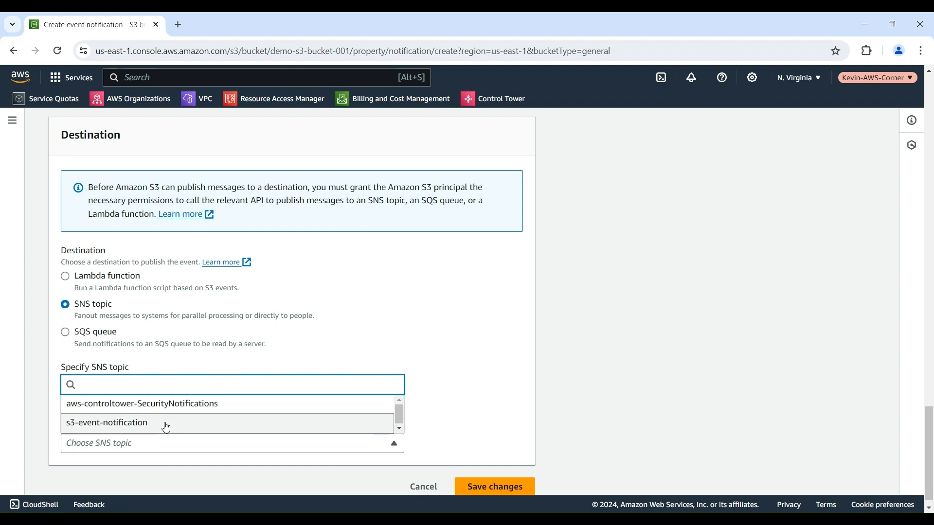
click(106, 423)
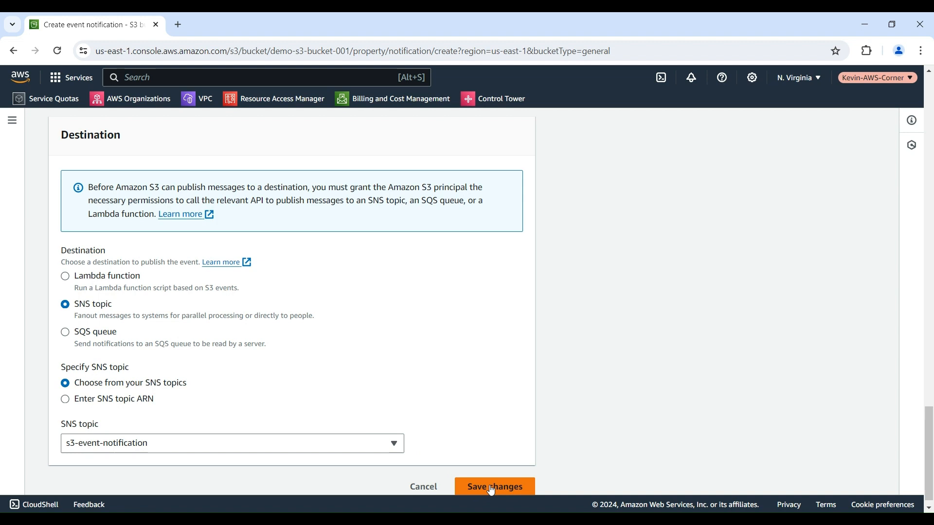
click(494, 486)
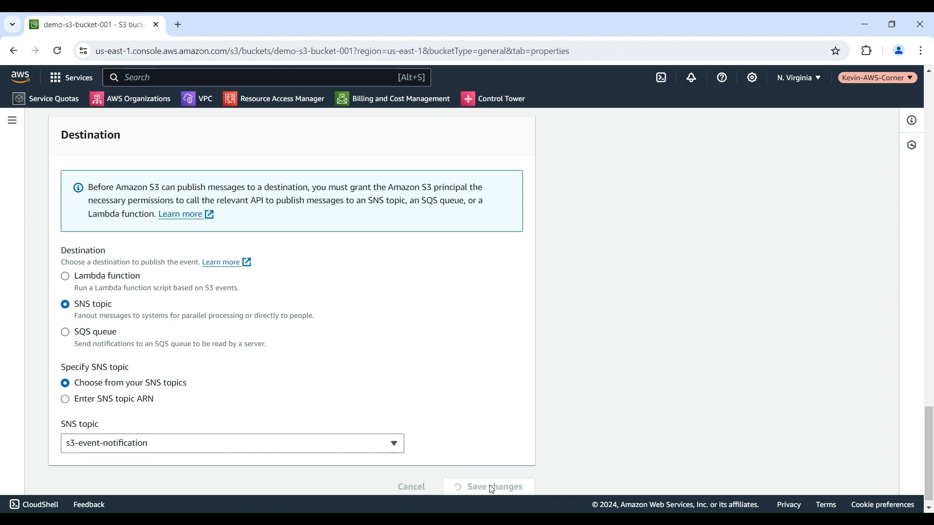
Confirm the save and review the new 'creation notification' entry under Event notifications.
click(495, 486)
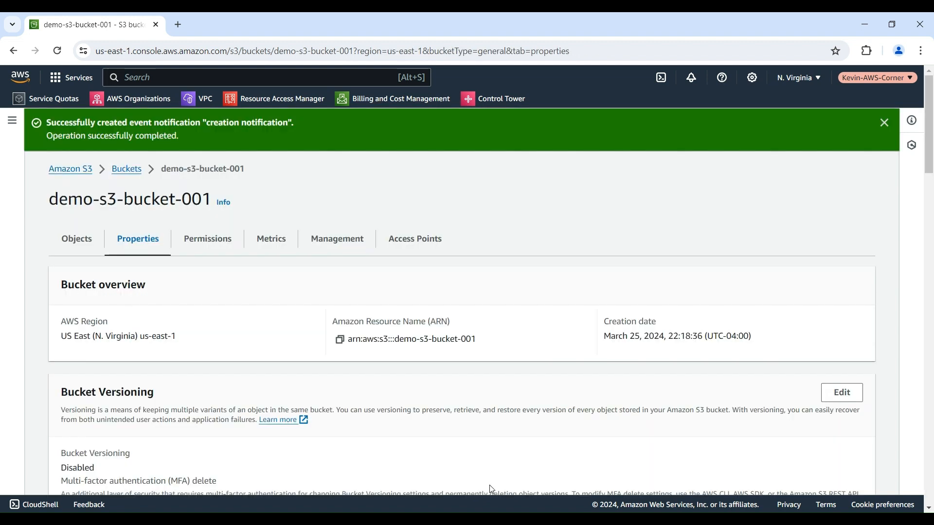
mouse_move(638, 311)
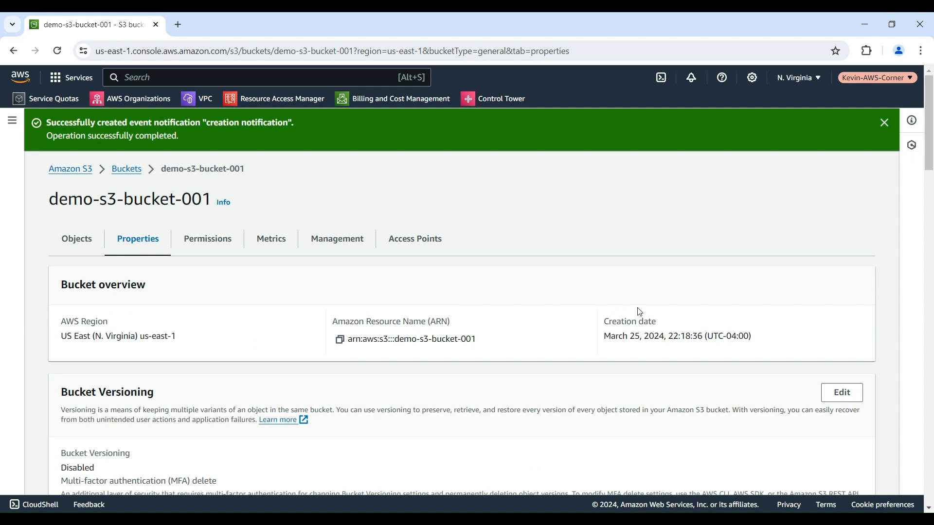
scroll(down, 3)
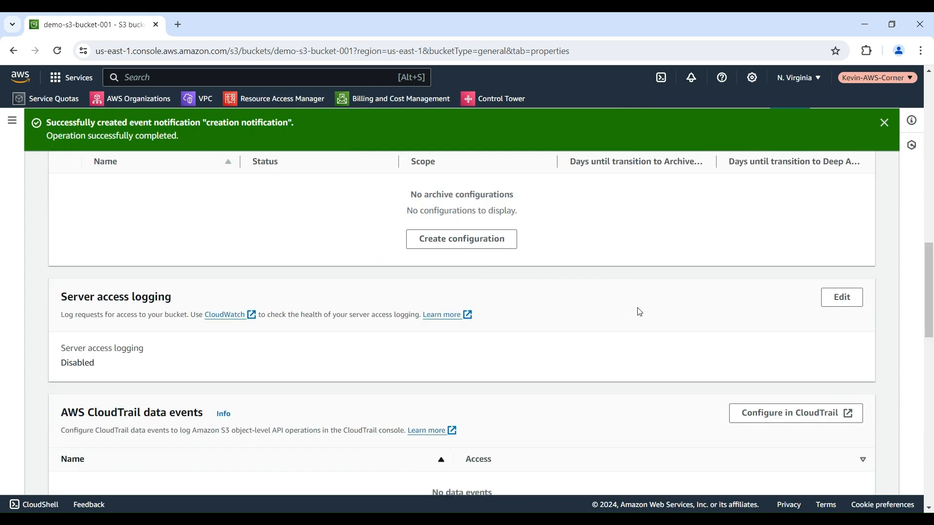
scroll(down, 3)
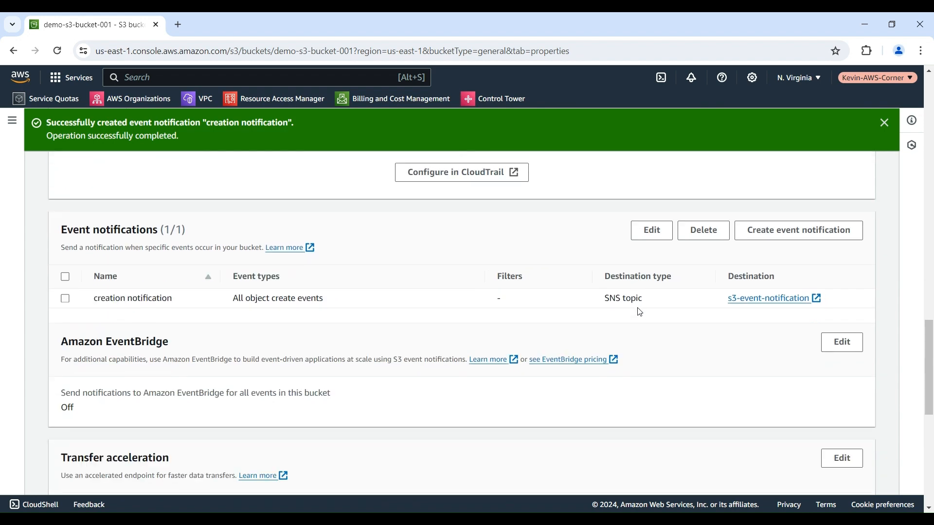